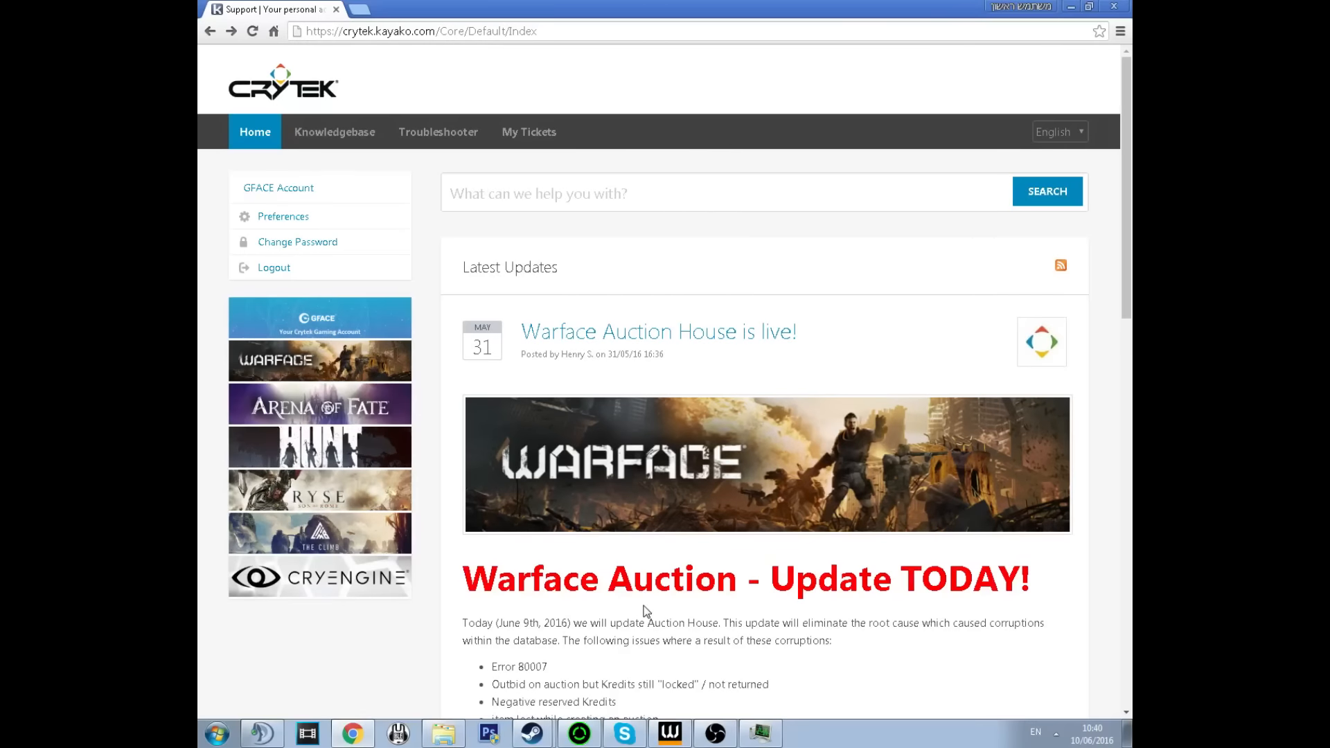
# - Enter the GFACE Account troubleshooter and choose English as the support language
pyautogui.click(416, 30)
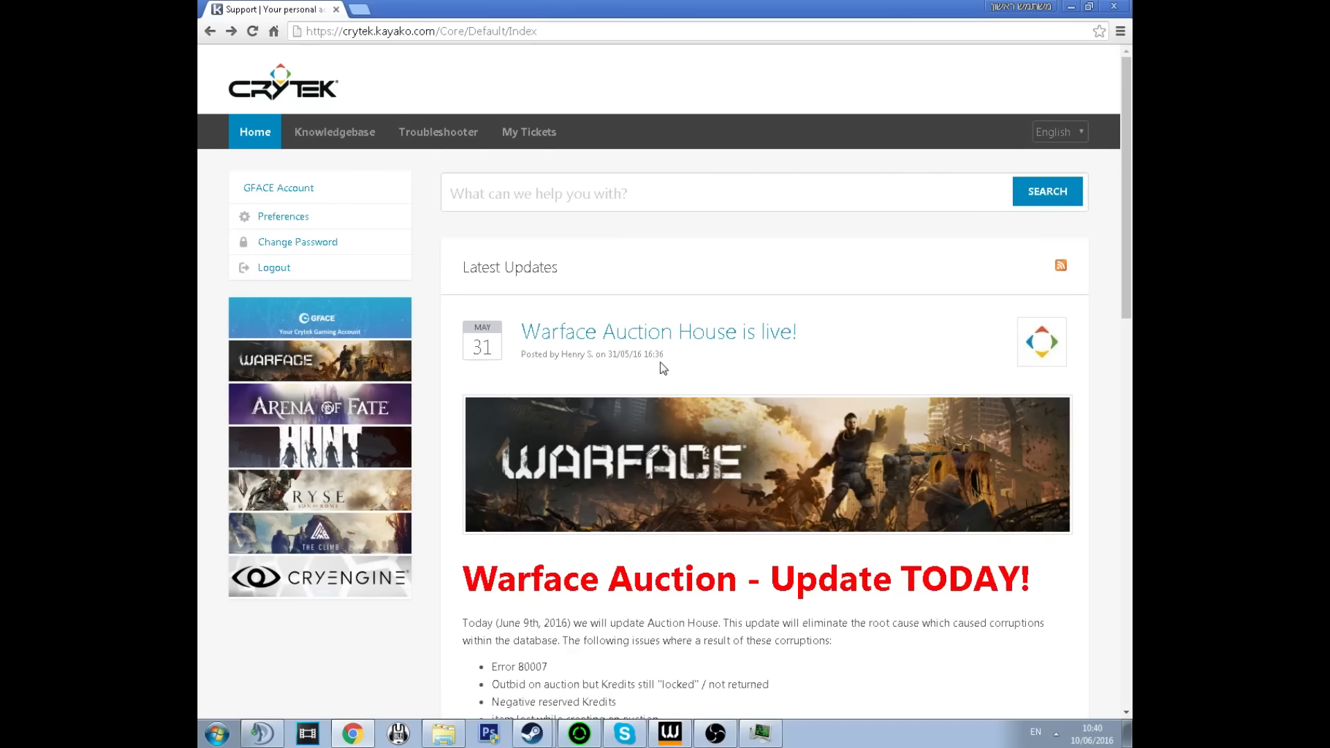
pyautogui.moveTo(311, 187)
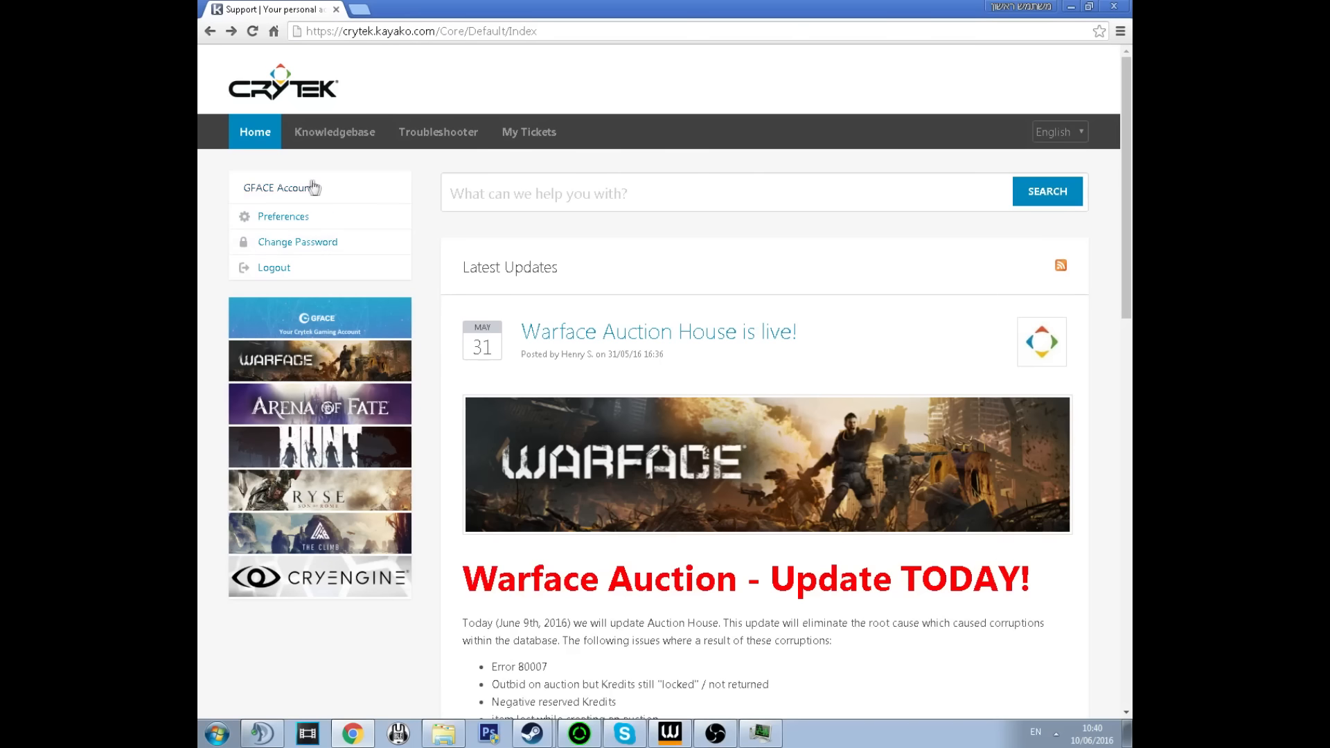
pyautogui.click(438, 132)
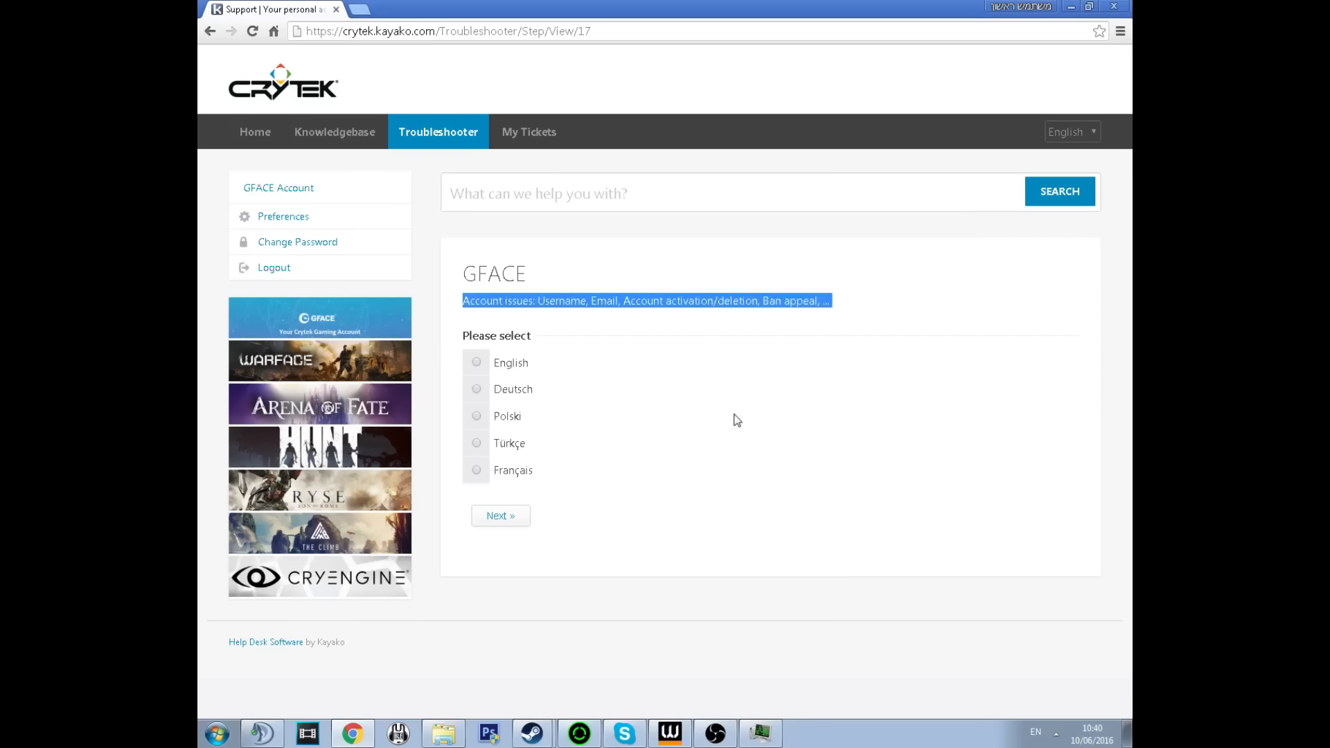
pyautogui.moveTo(776, 316)
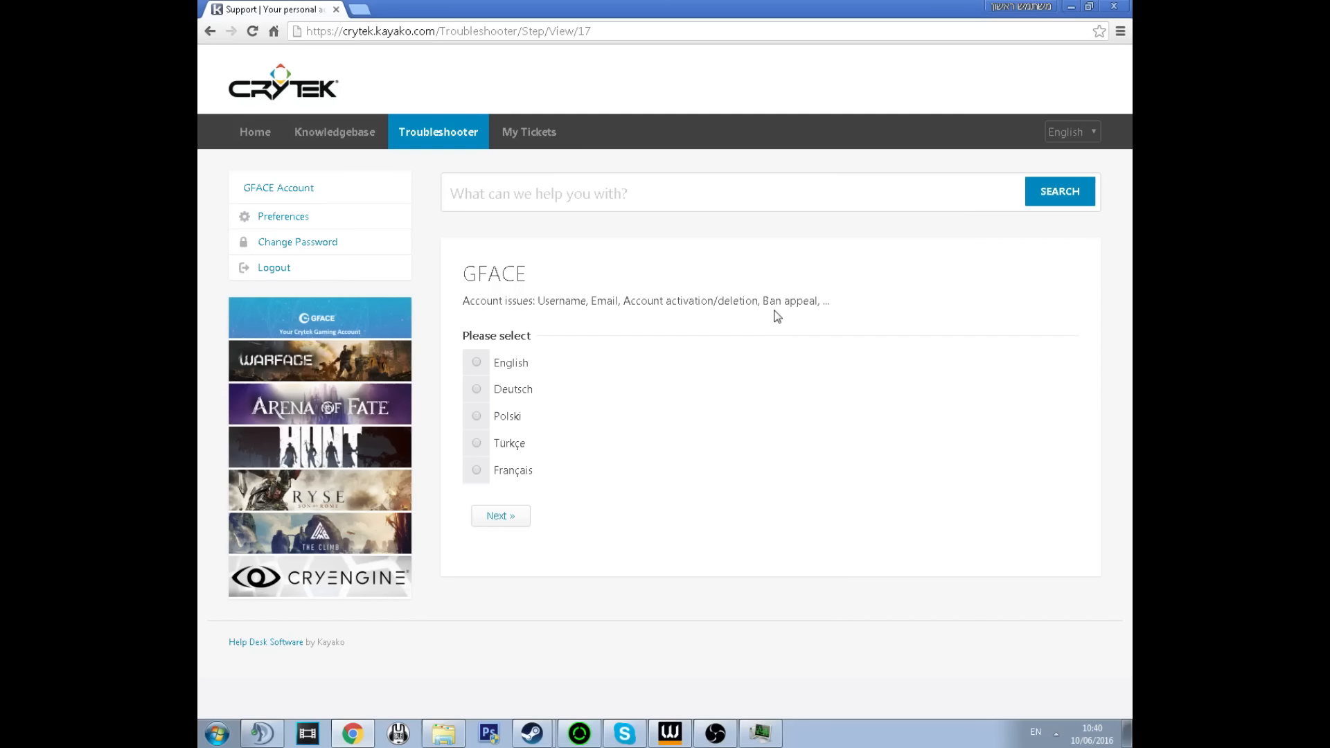
pyautogui.moveTo(492, 372)
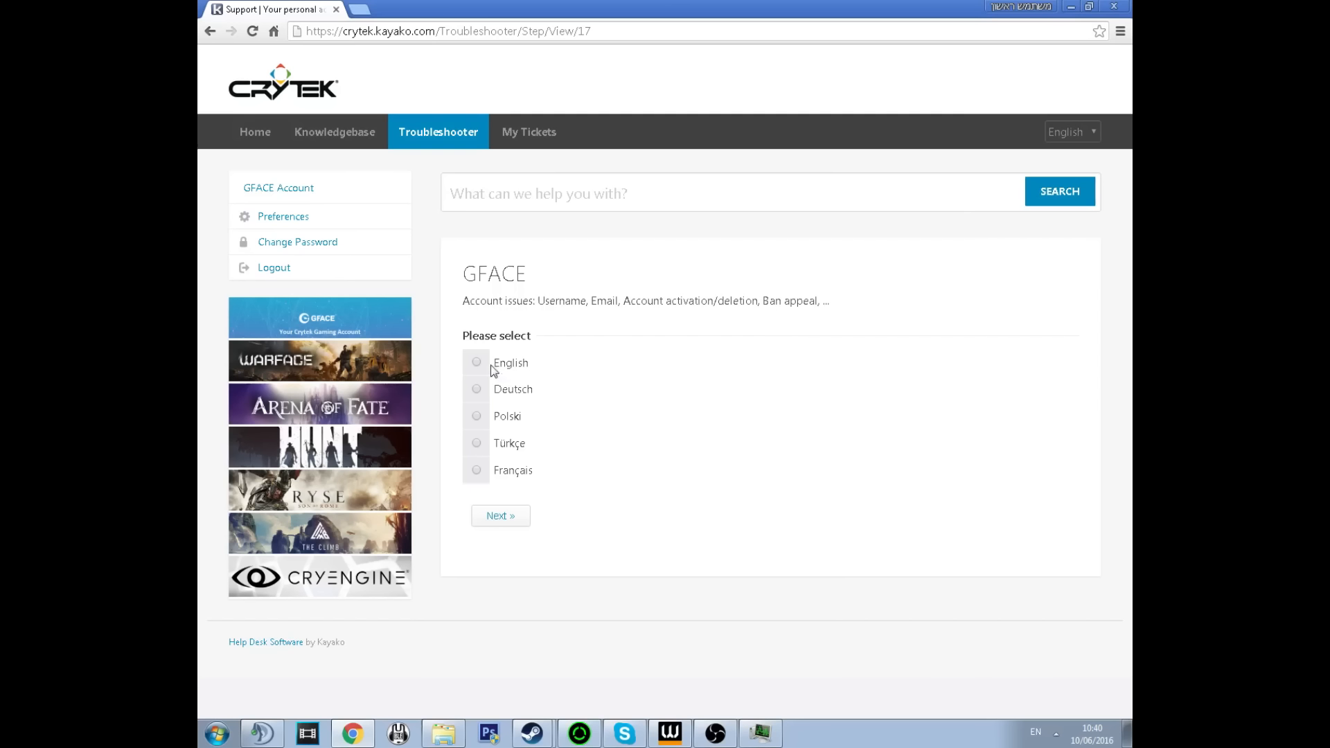
pyautogui.moveTo(530, 480)
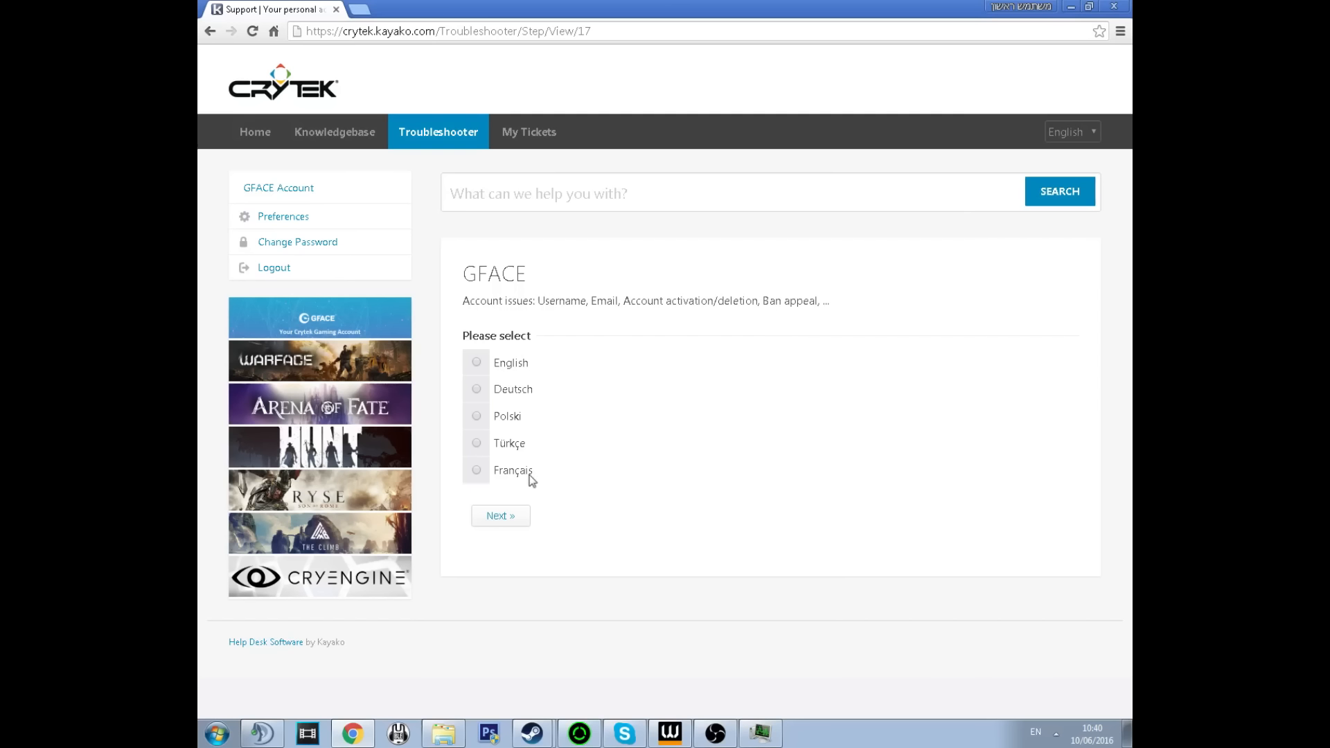
pyautogui.moveTo(483, 371)
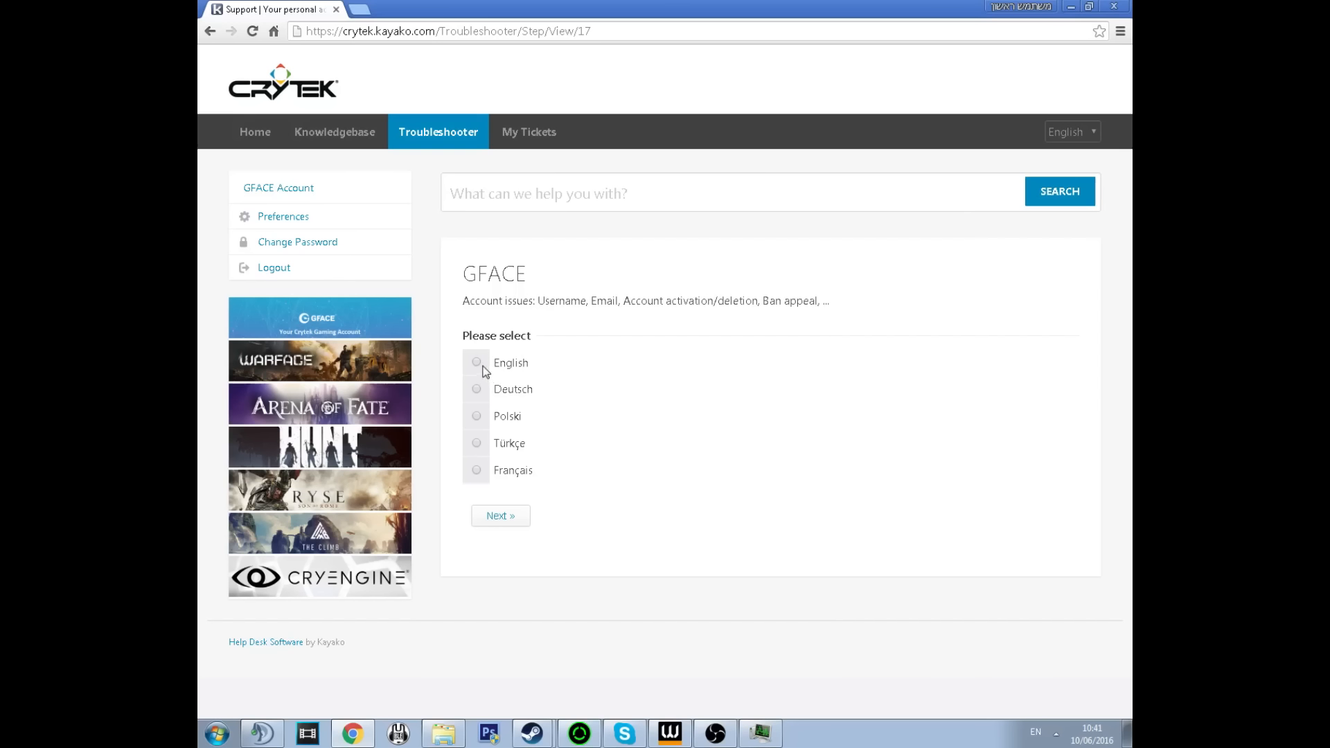
pyautogui.click(476, 362)
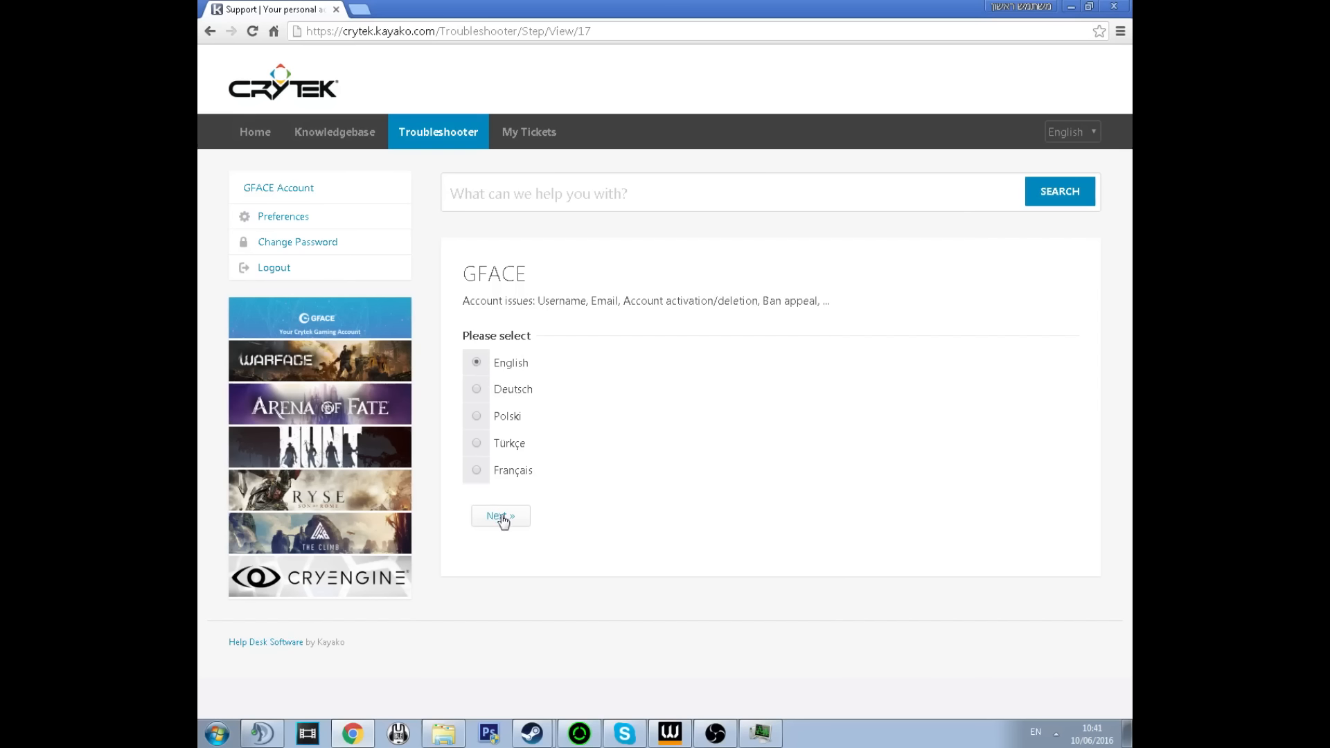
# - Continue to the English issue list and select Ban appeal as the problem type
pyautogui.click(500, 515)
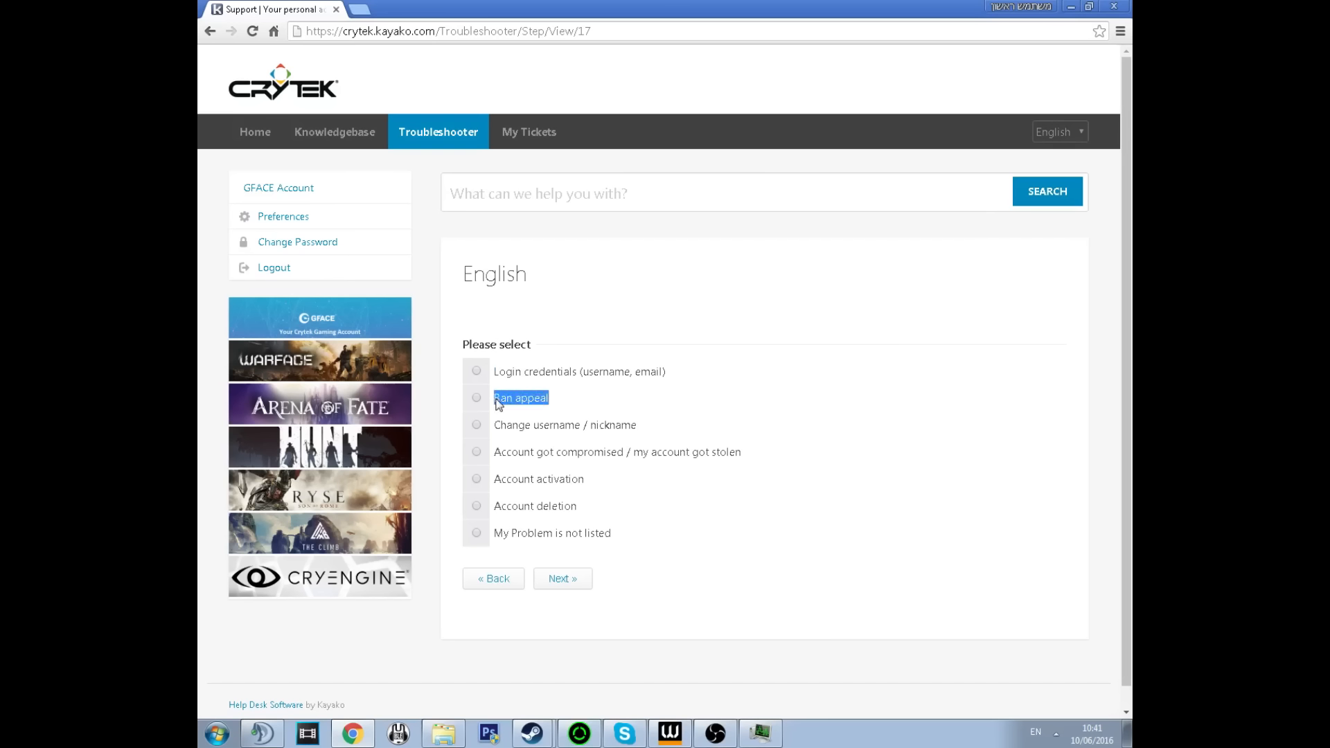
pyautogui.click(476, 398)
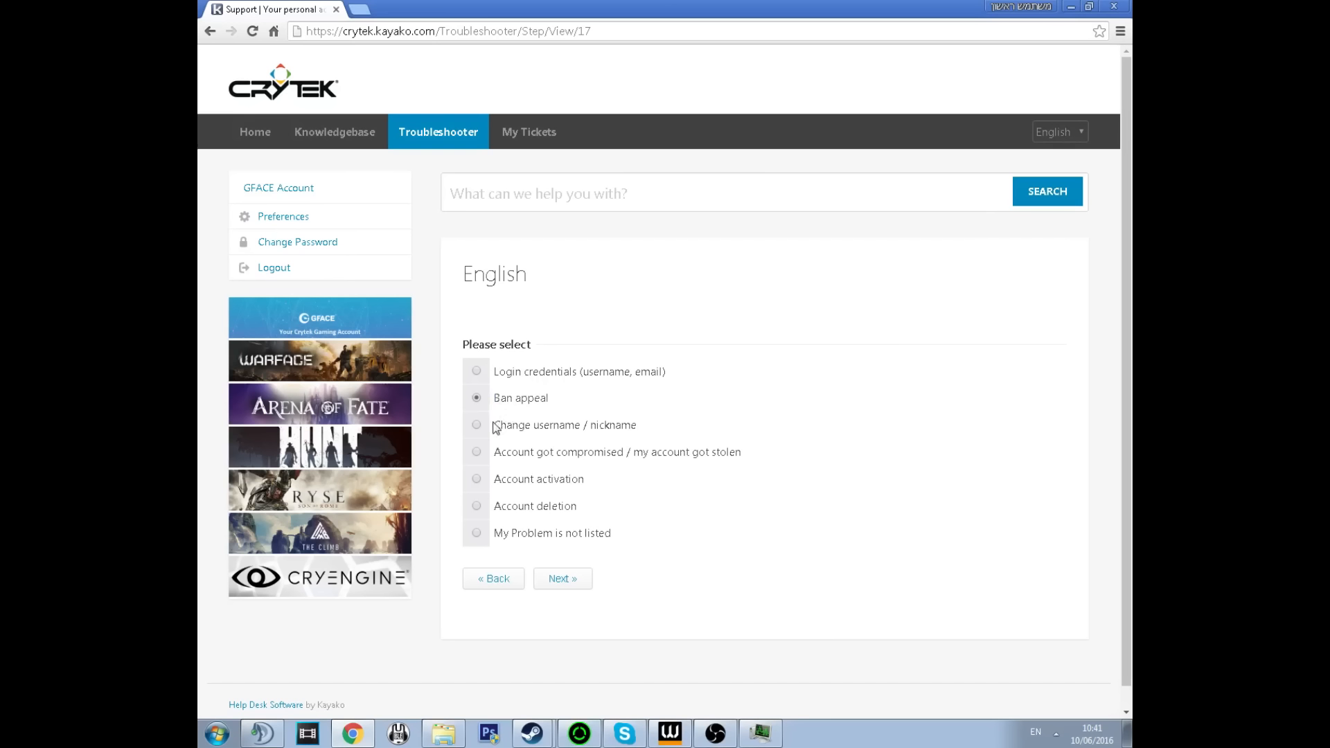
pyautogui.doubleClick(564, 425)
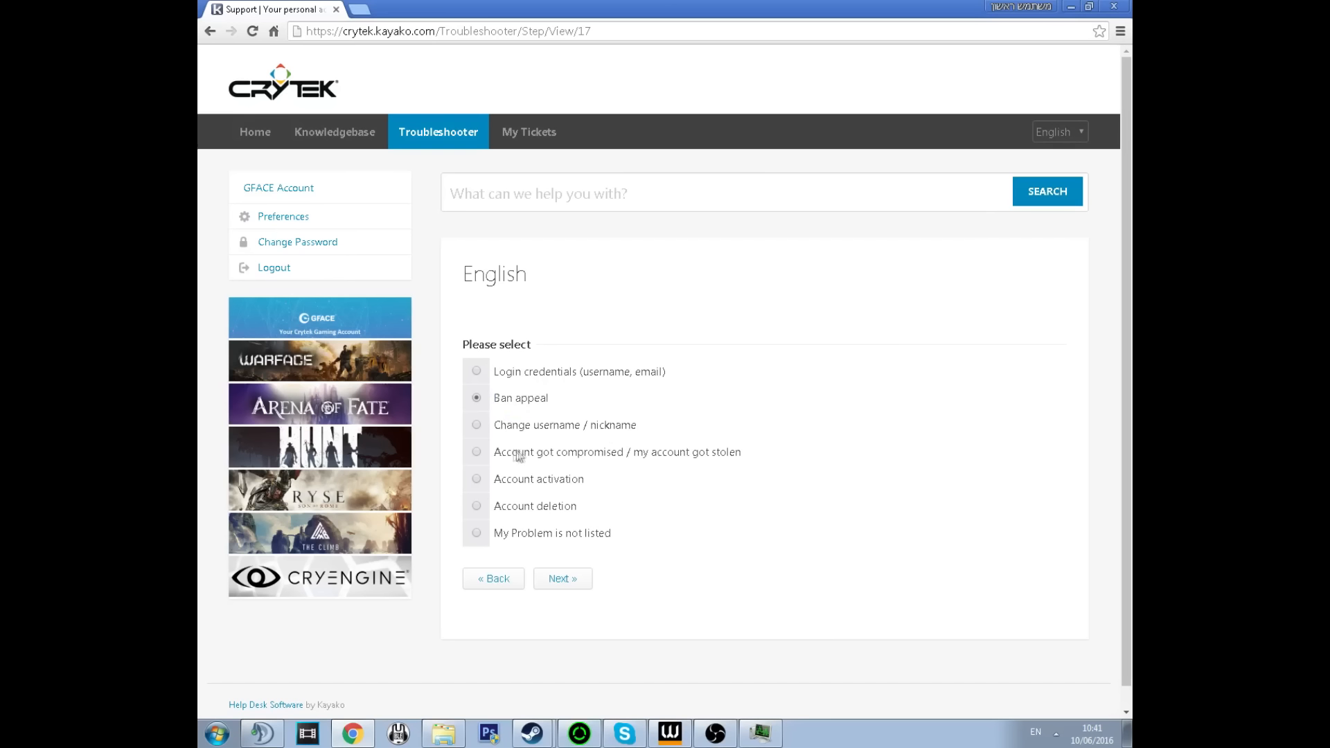
pyautogui.moveTo(500, 451); pyautogui.dragTo(728, 451)
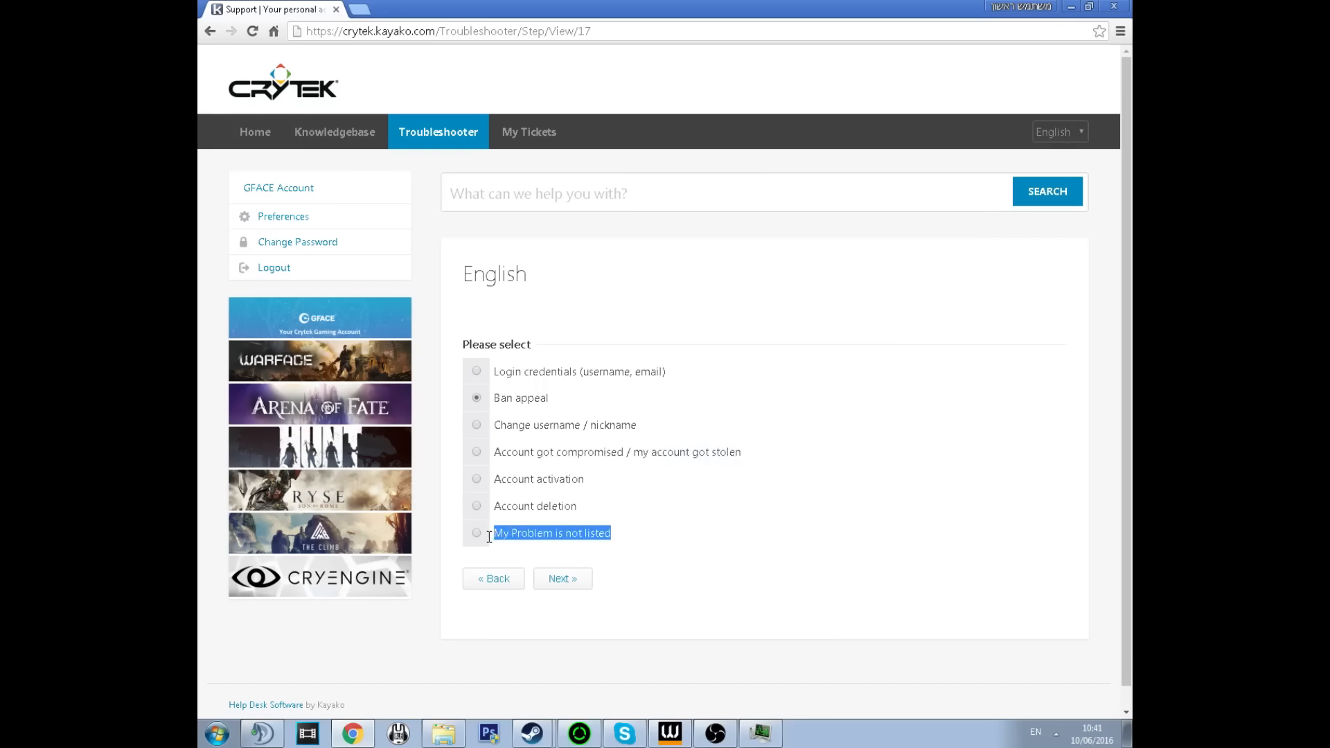
pyautogui.moveTo(528, 445)
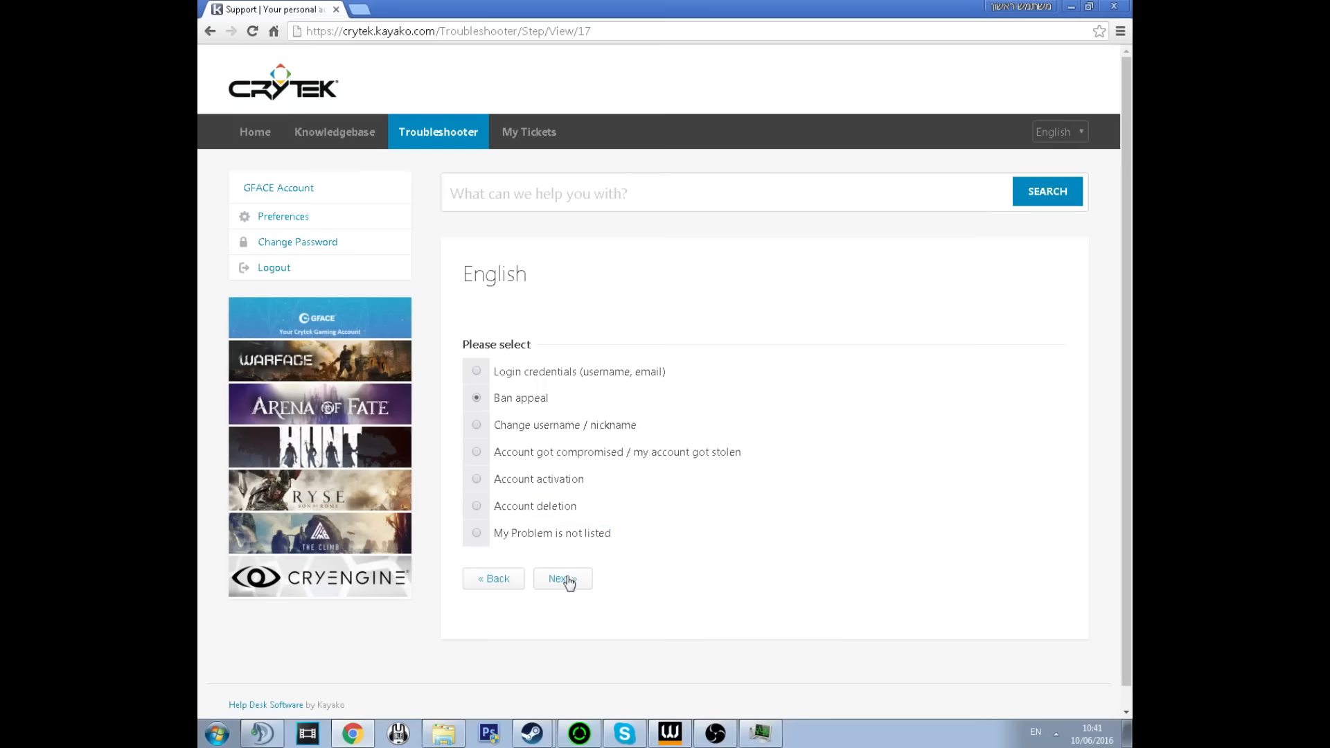
# - Continue to the Ban appeal notes and highlight the key sentences while reading them
pyautogui.click(562, 579)
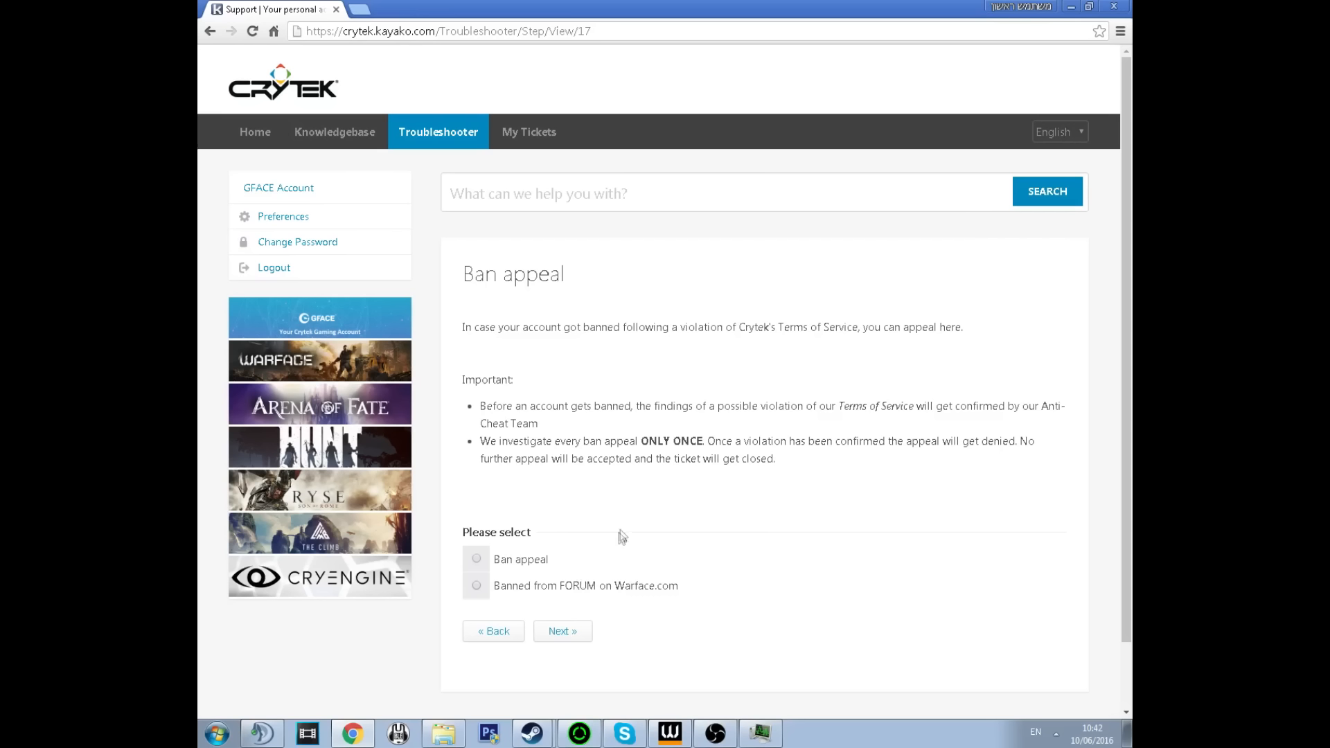
pyautogui.moveTo(477, 397)
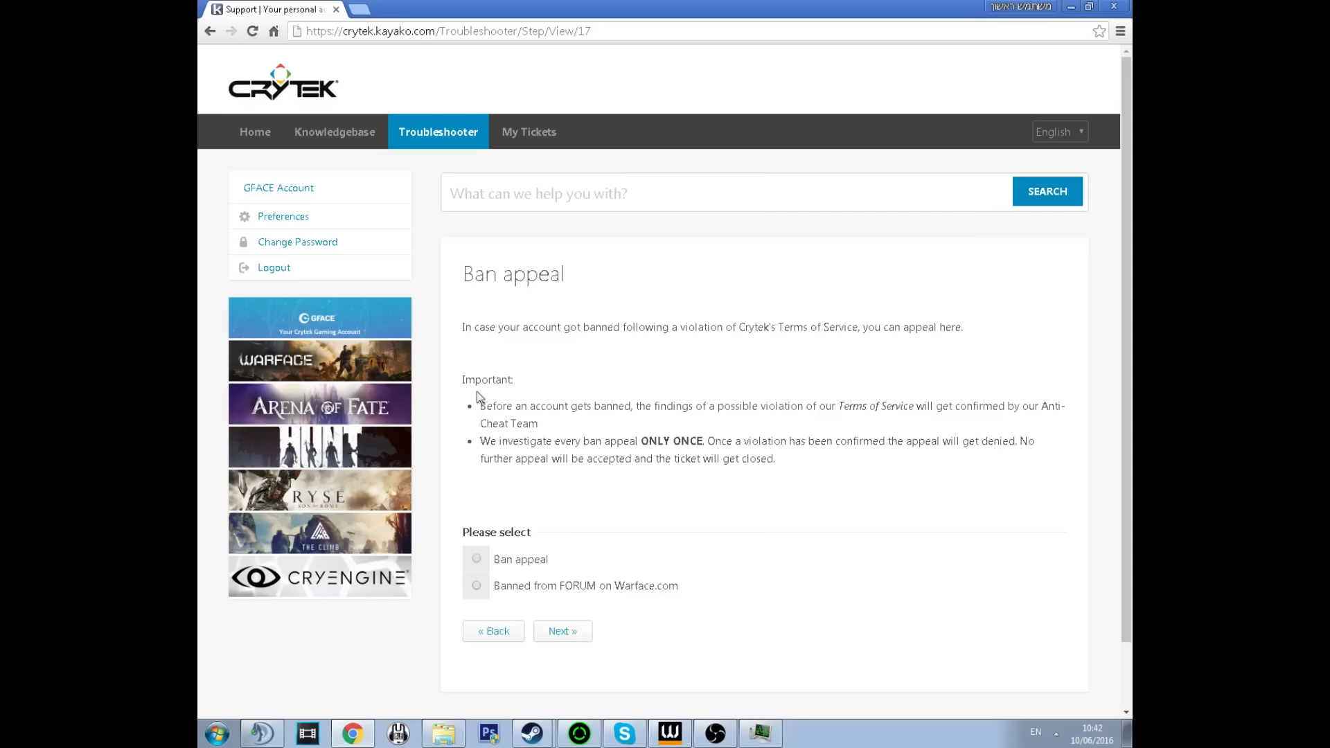
pyautogui.moveTo(463, 273); pyautogui.dragTo(937, 351)
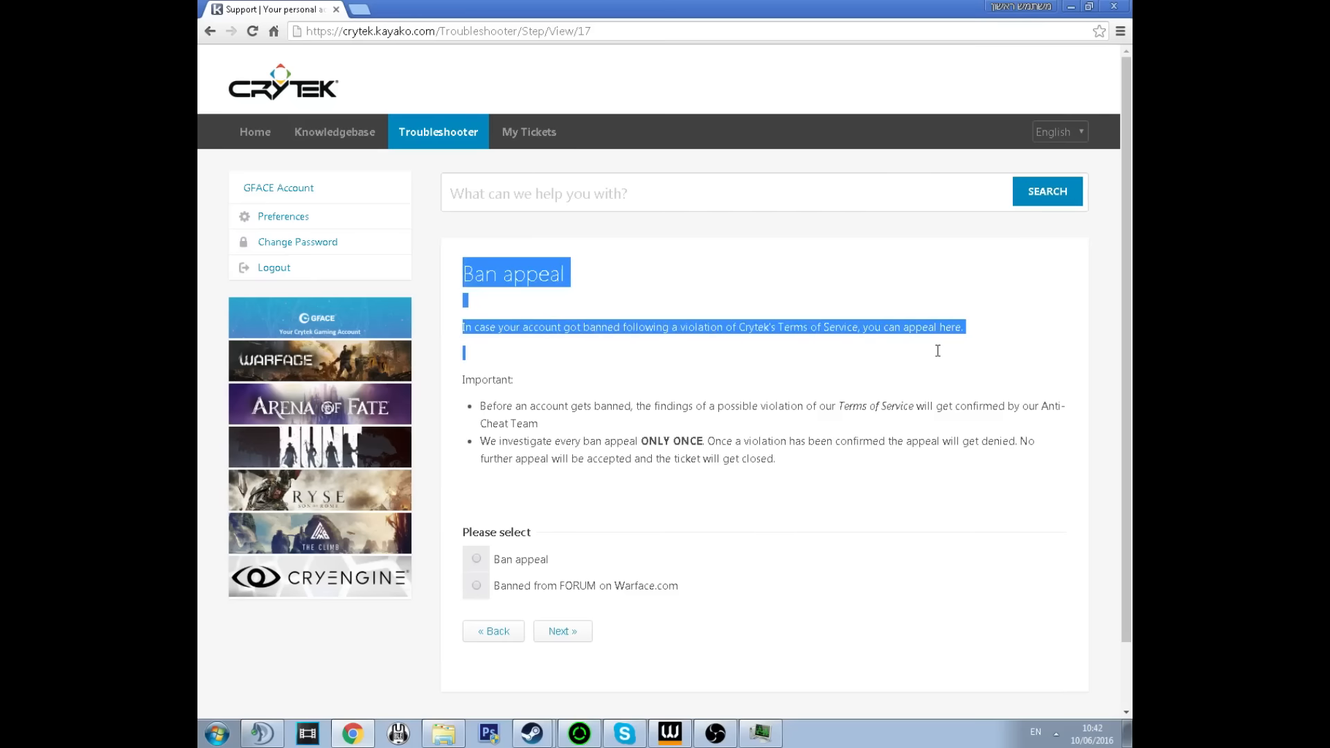
pyautogui.click(482, 409)
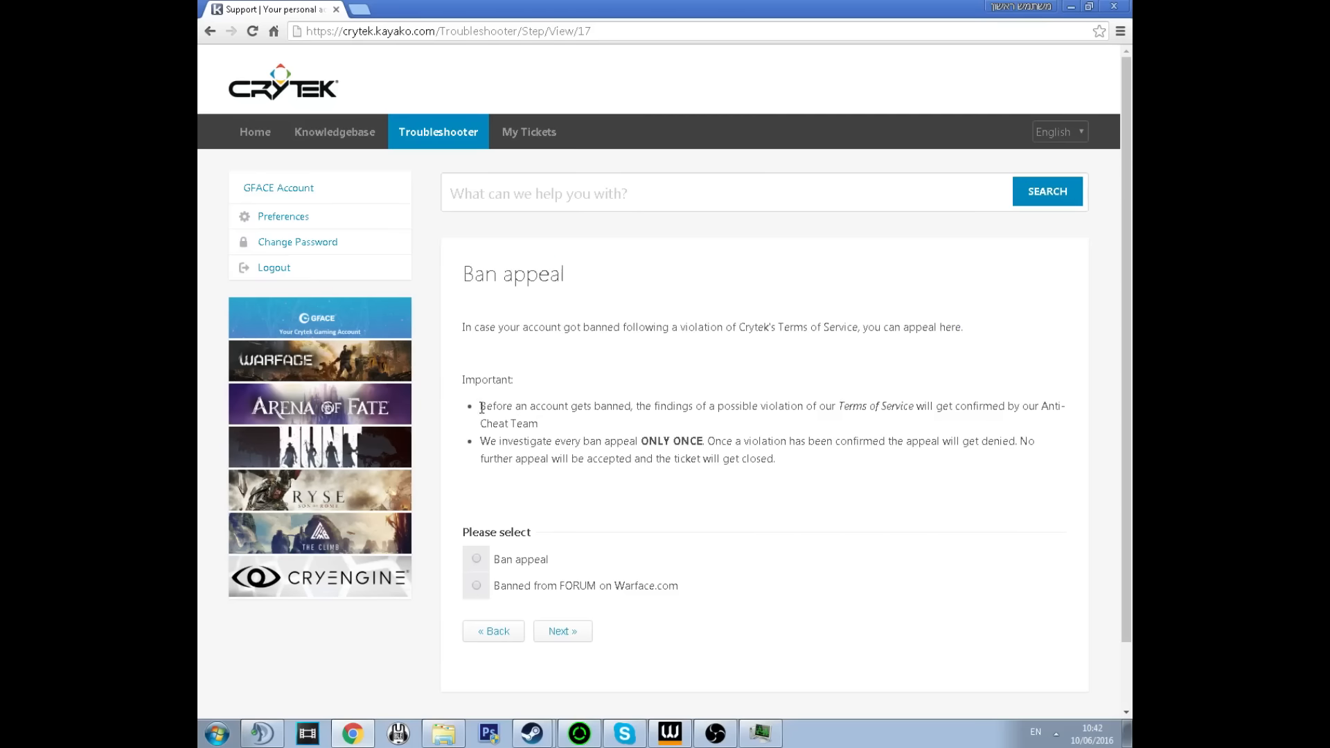
pyautogui.moveTo(480, 405); pyautogui.dragTo(866, 405)
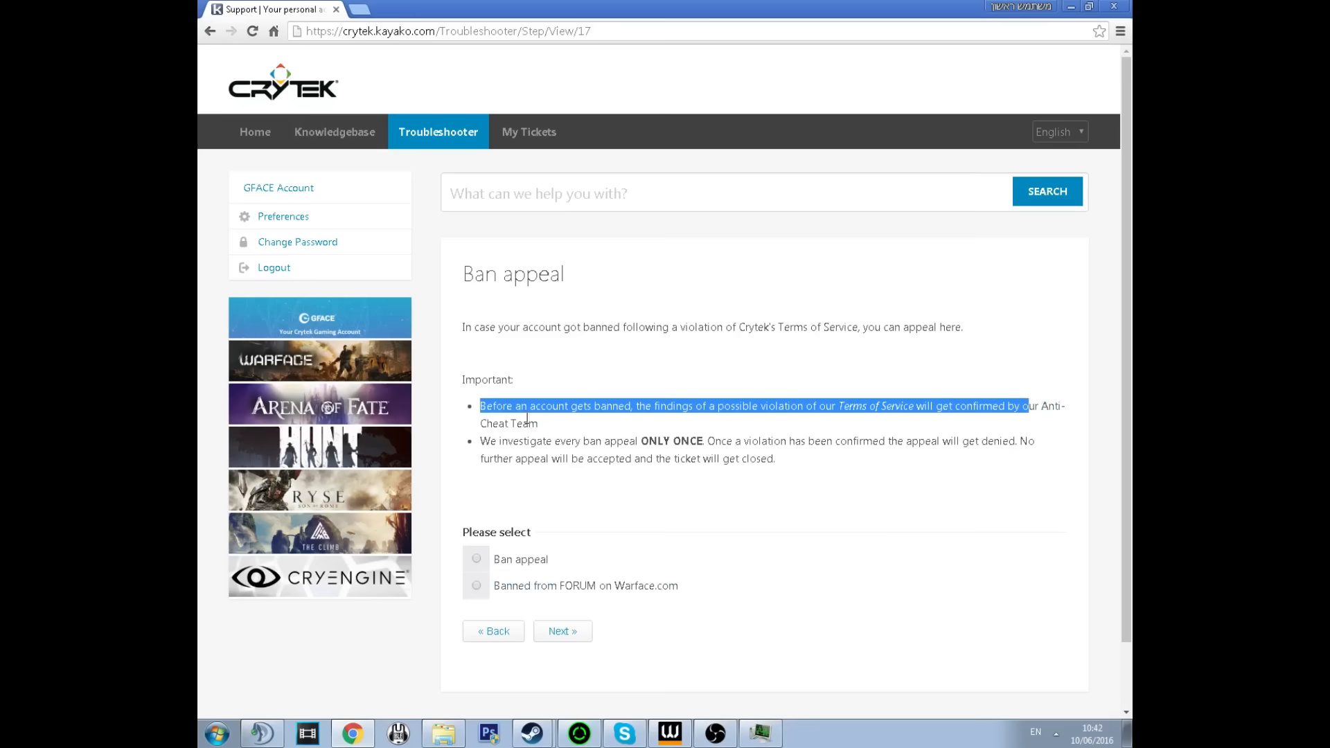
pyautogui.click(522, 441)
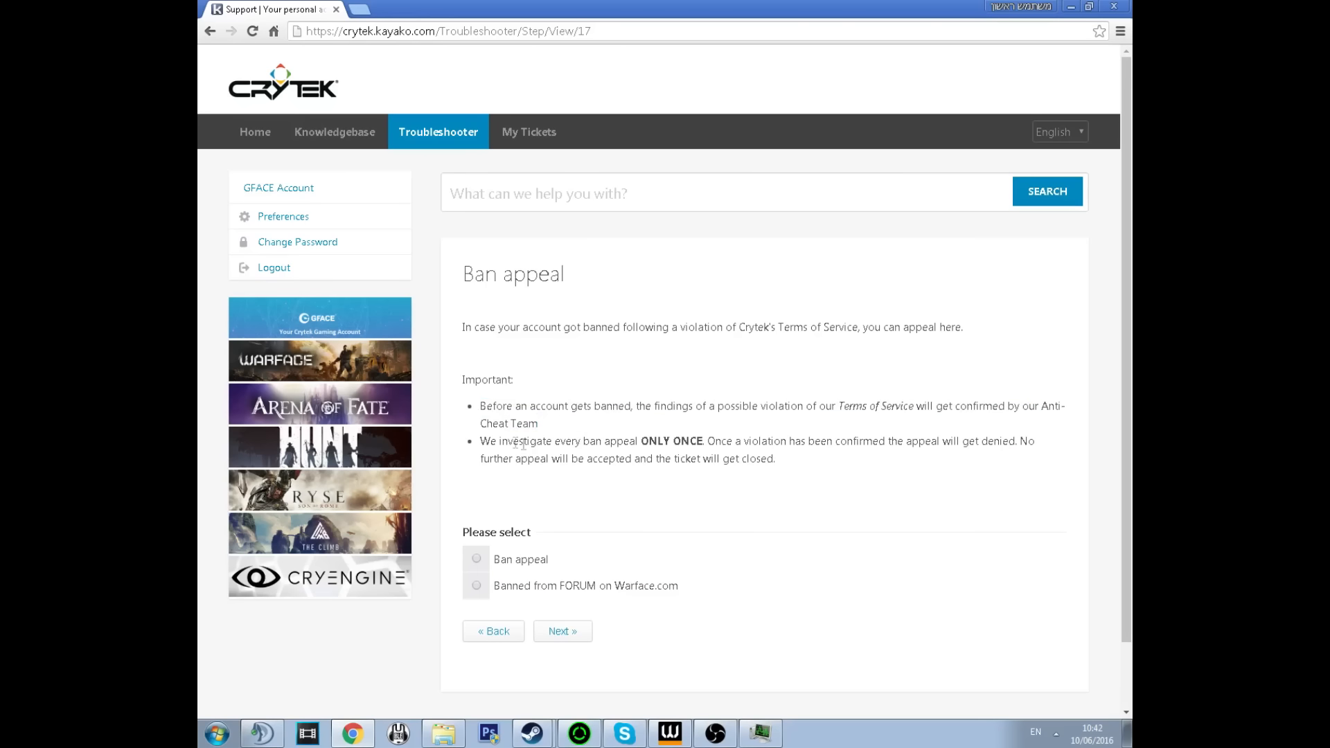
pyautogui.moveTo(489, 440); pyautogui.dragTo(704, 441)
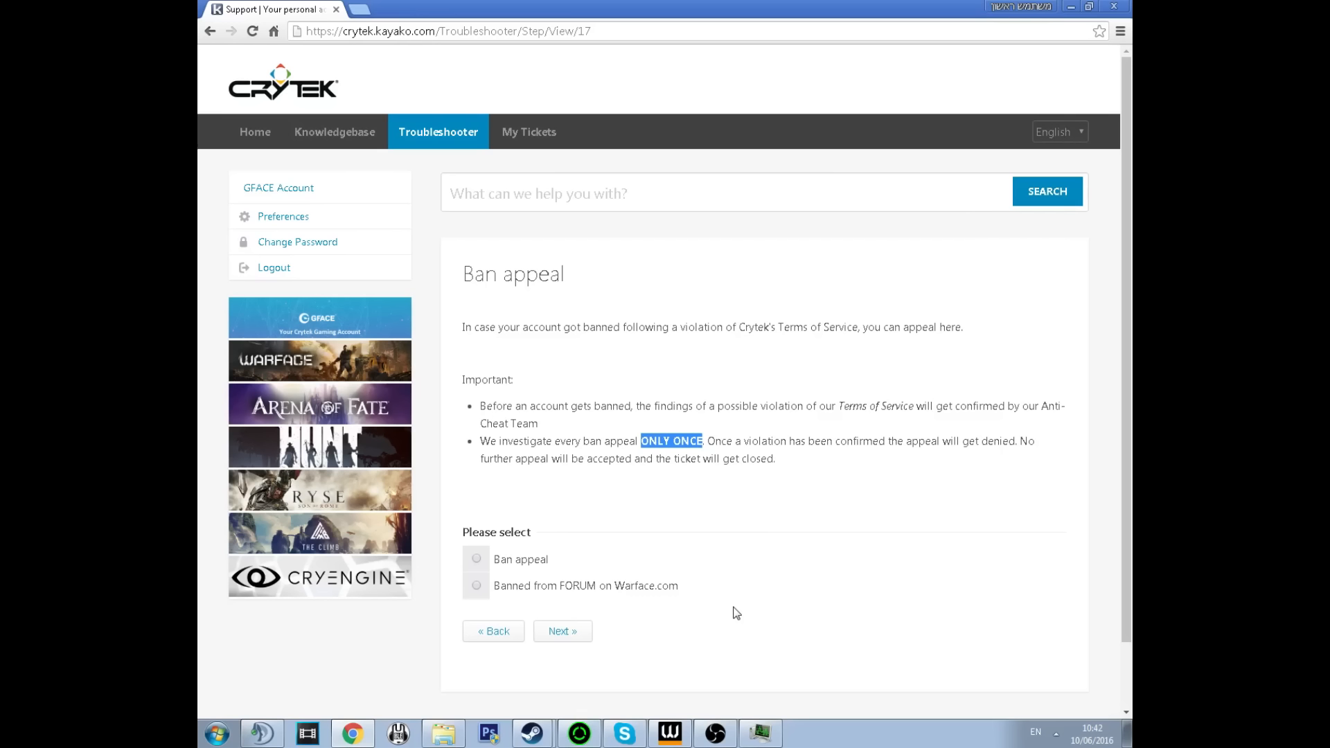
pyautogui.moveTo(707, 442); pyautogui.dragTo(975, 441)
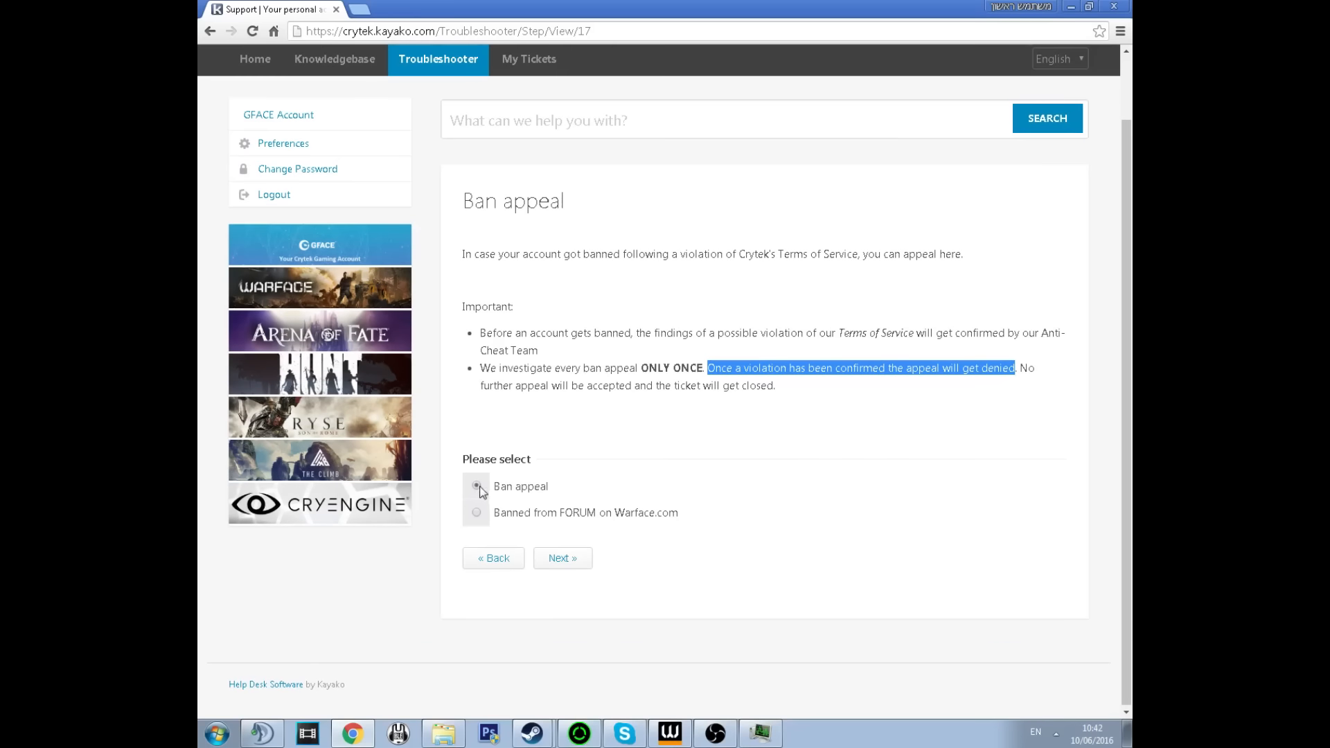
# - Select the Ban appeal option under Please select as the kind of request
pyautogui.click(475, 512)
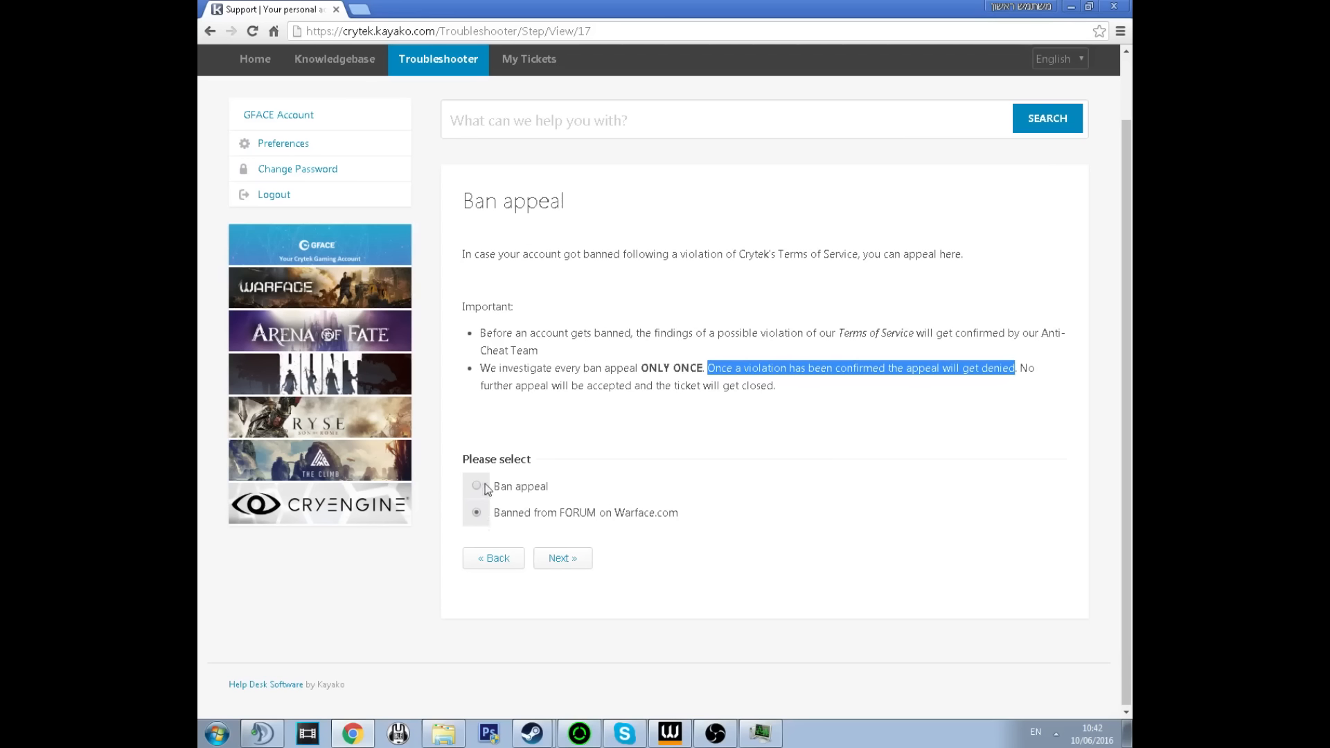
pyautogui.click(562, 558)
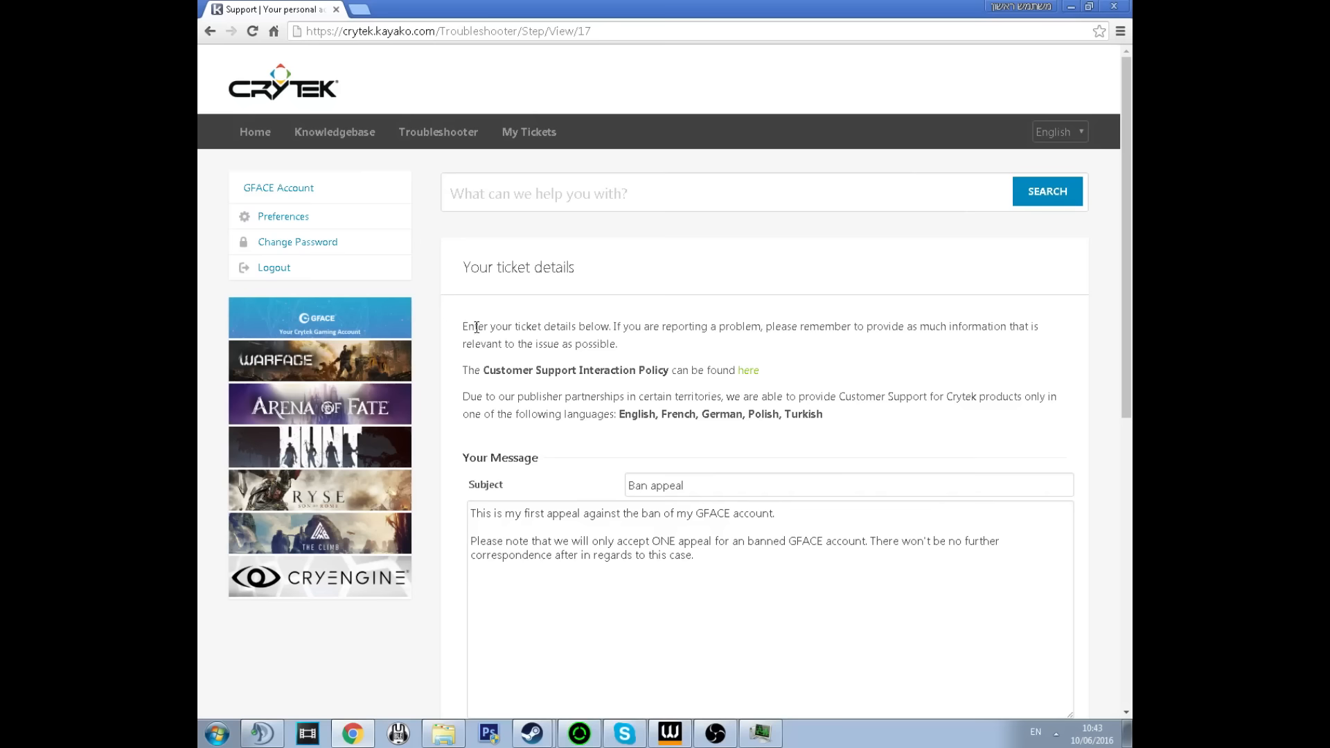
pyautogui.scroll(-3)
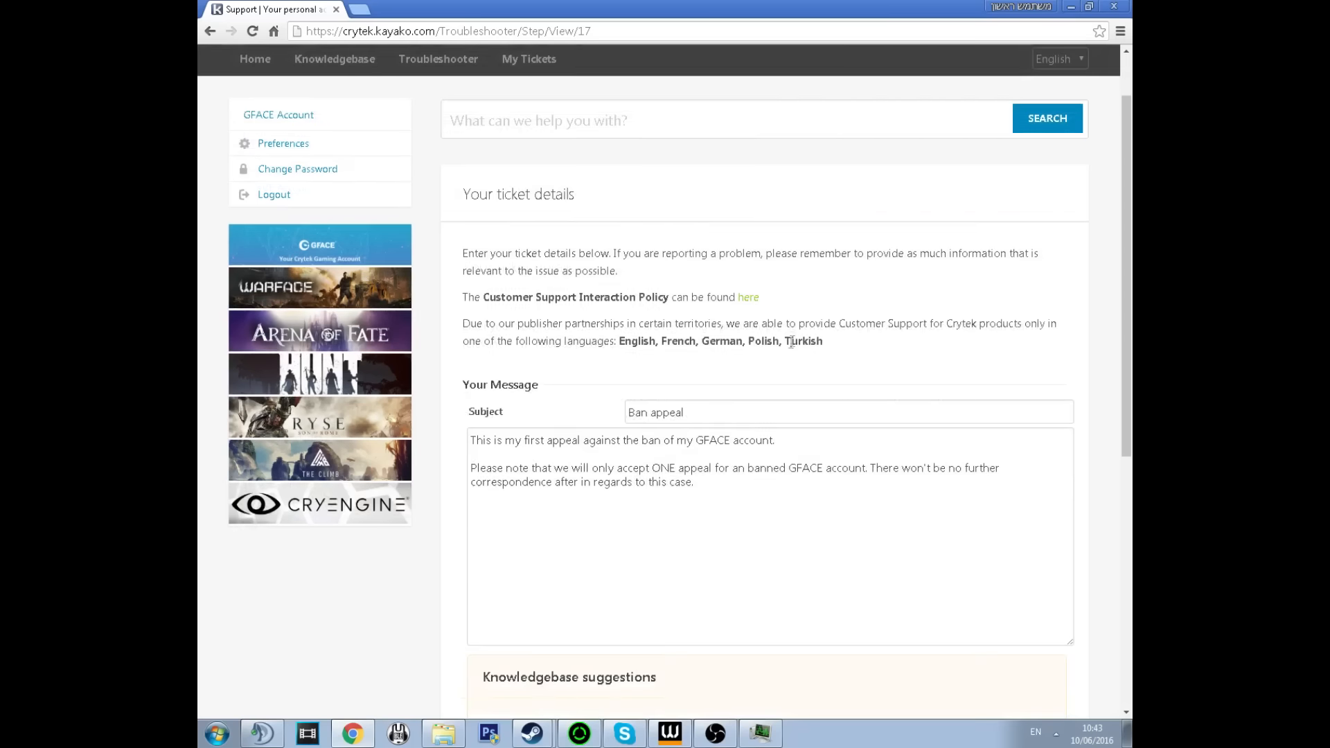
pyautogui.scroll(-3)
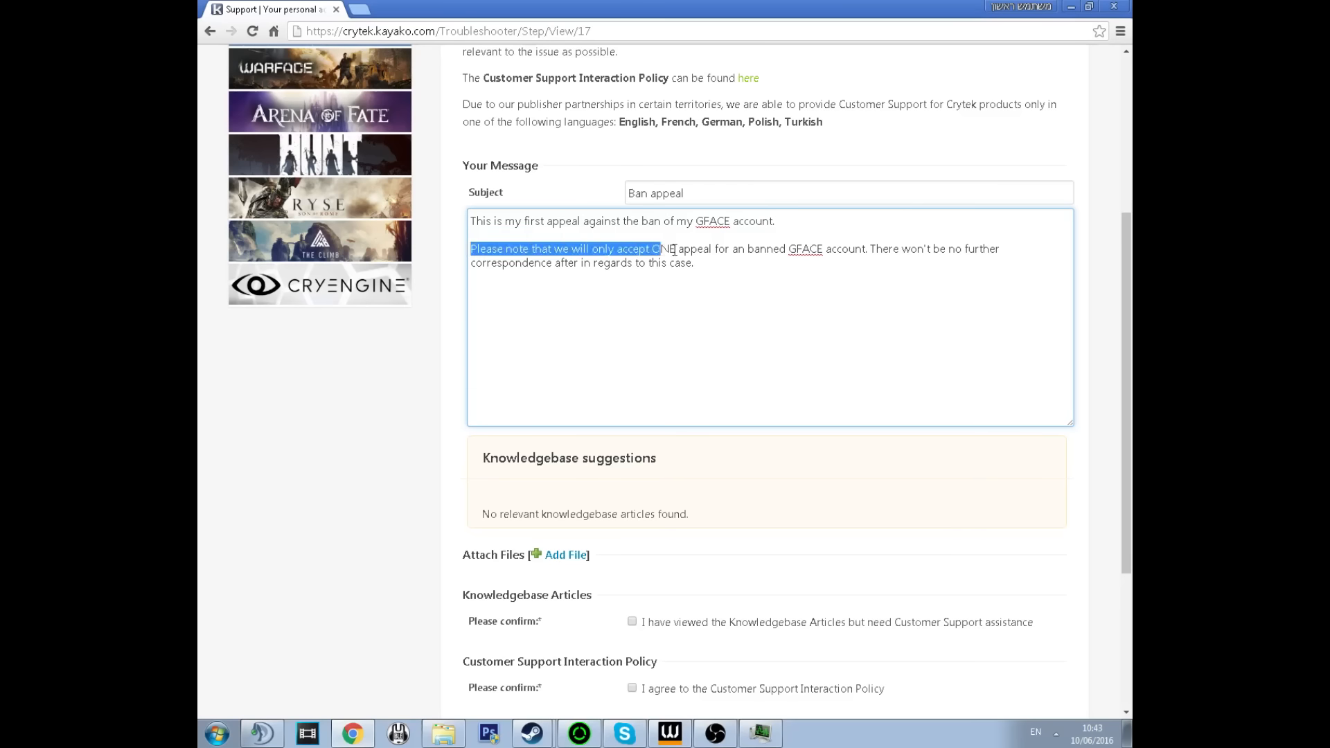
pyautogui.moveTo(657, 249); pyautogui.dragTo(694, 262)
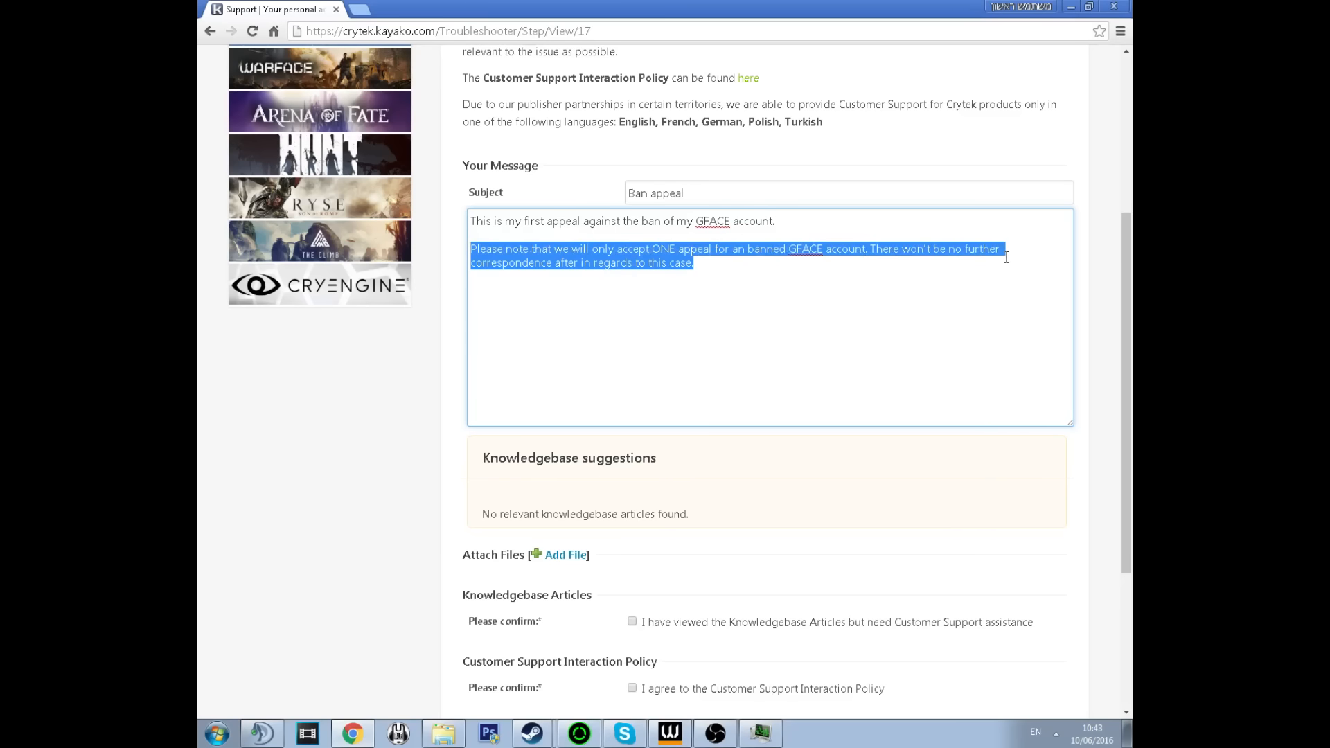
pyautogui.click(925, 340)
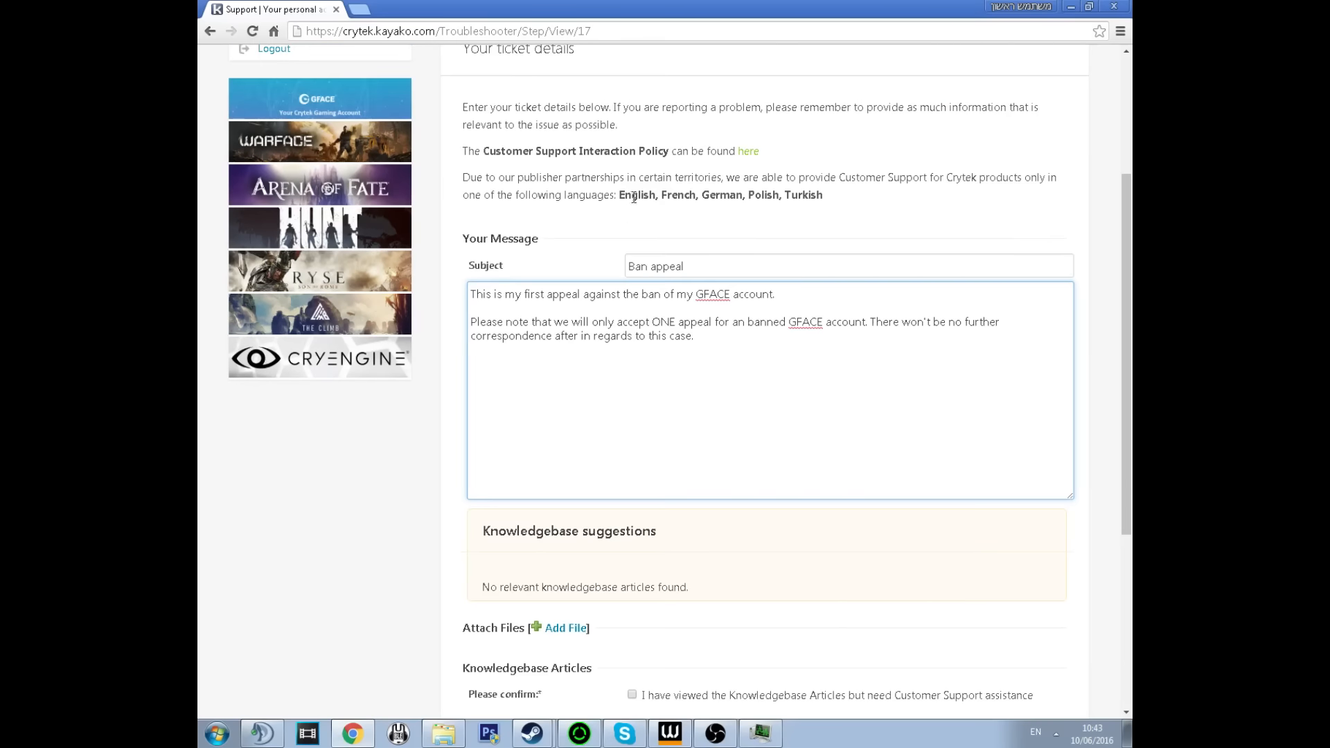
# - Tick the Customer Support Interaction Policy confirmation, choose Europe as the Warface server, and submit
pyautogui.scroll(-3)
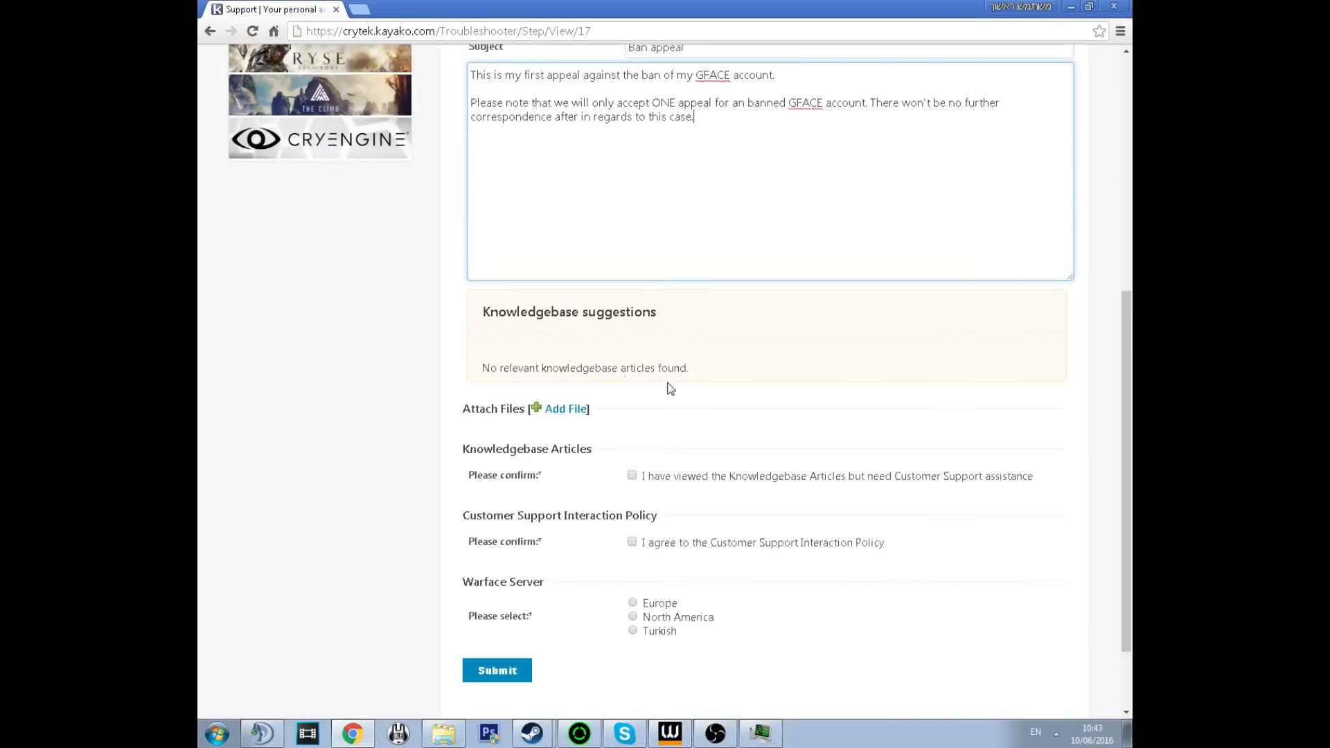
pyautogui.scroll(-3)
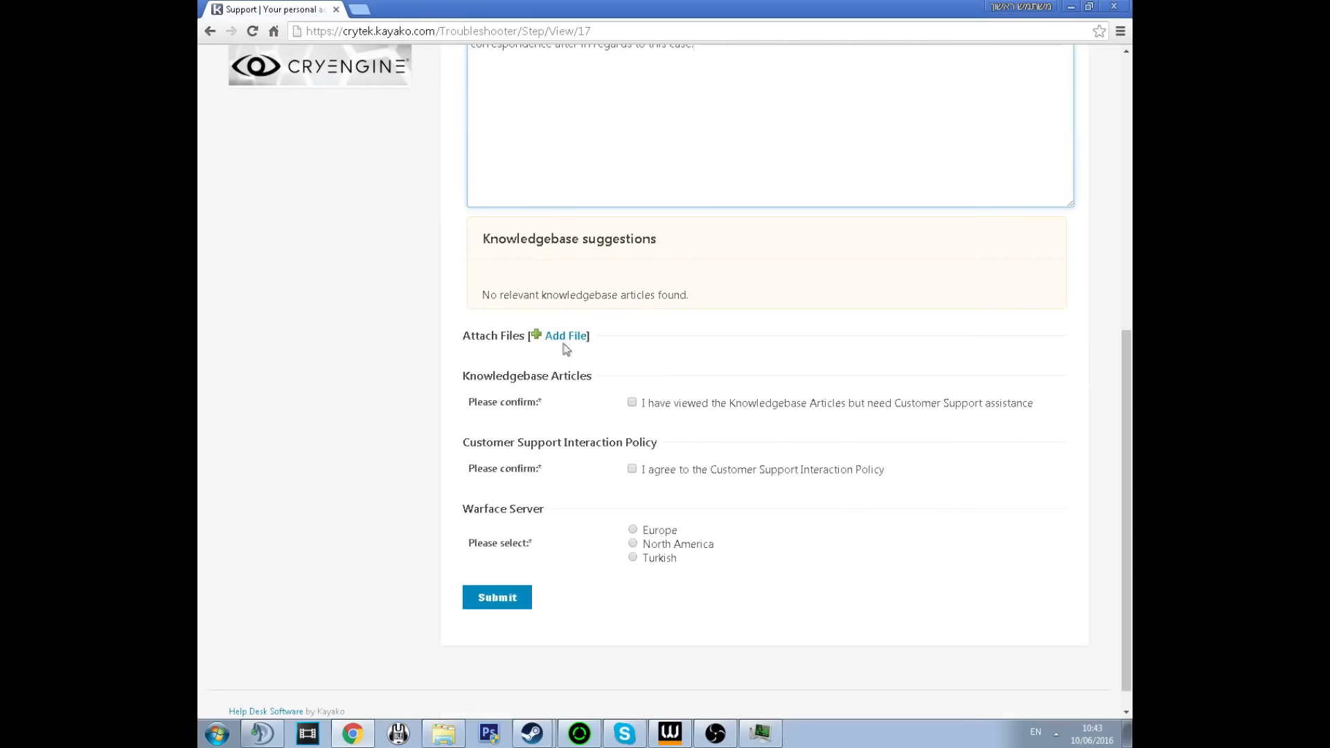
pyautogui.moveTo(638, 404)
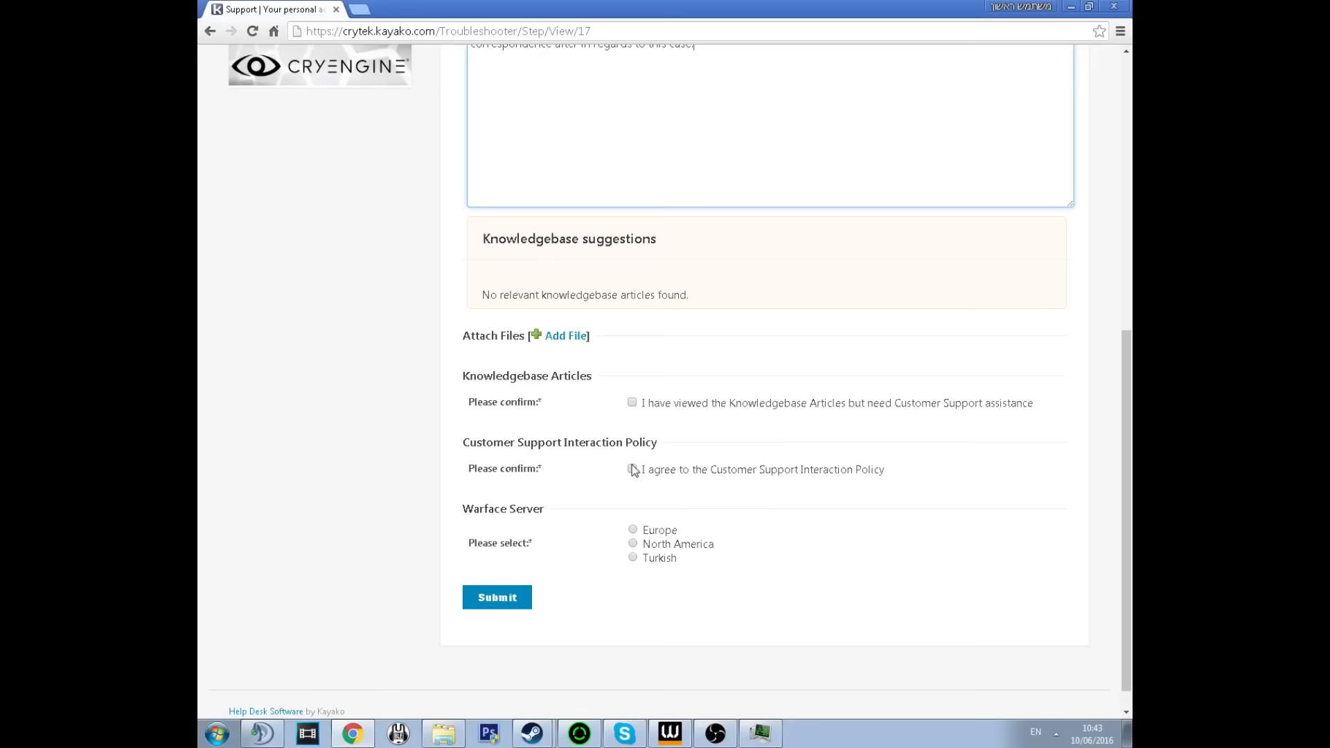
pyautogui.click(631, 468)
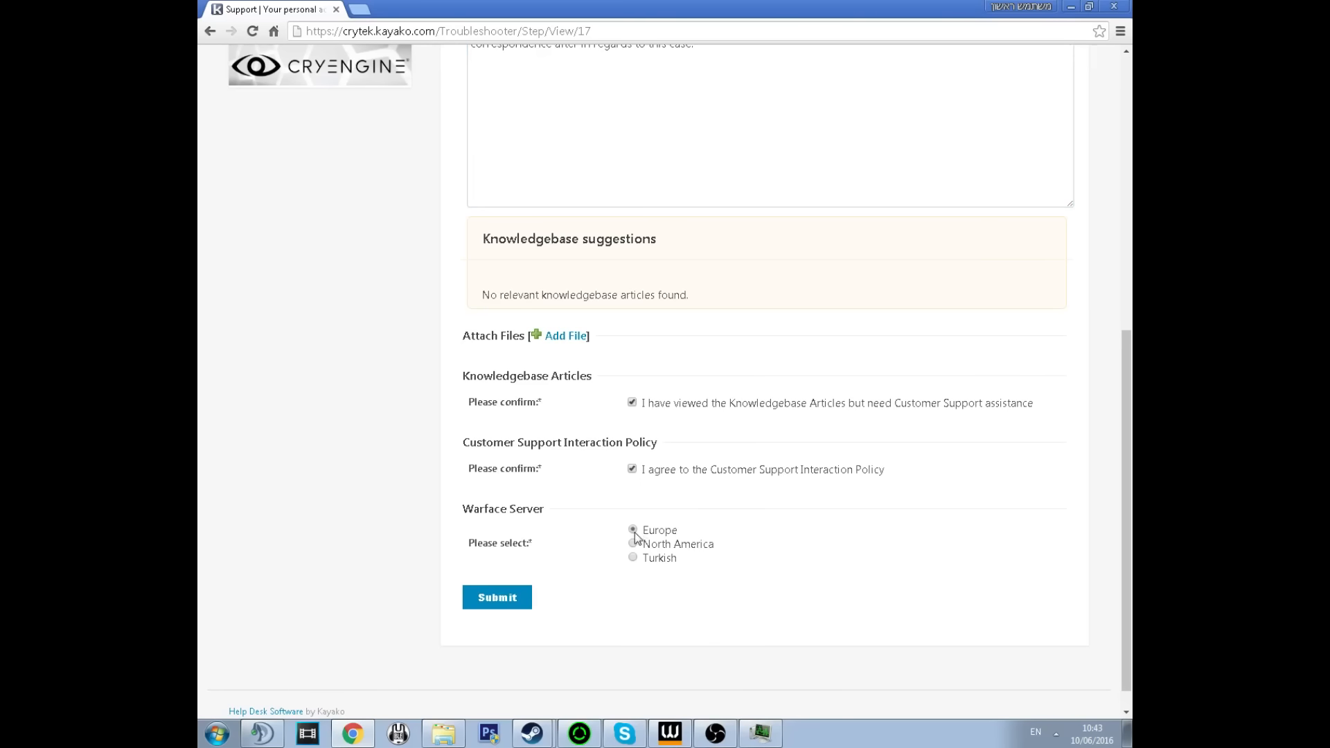
pyautogui.click(633, 529)
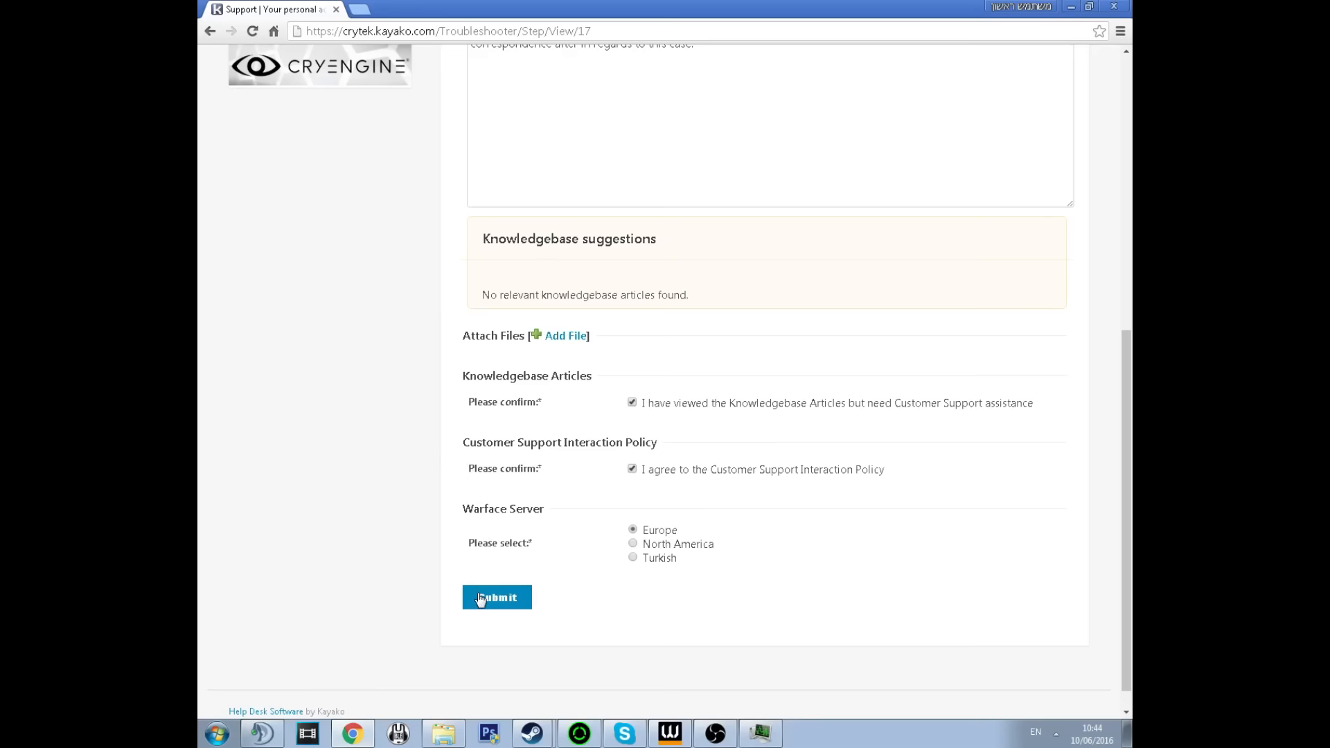
pyautogui.click(496, 597)
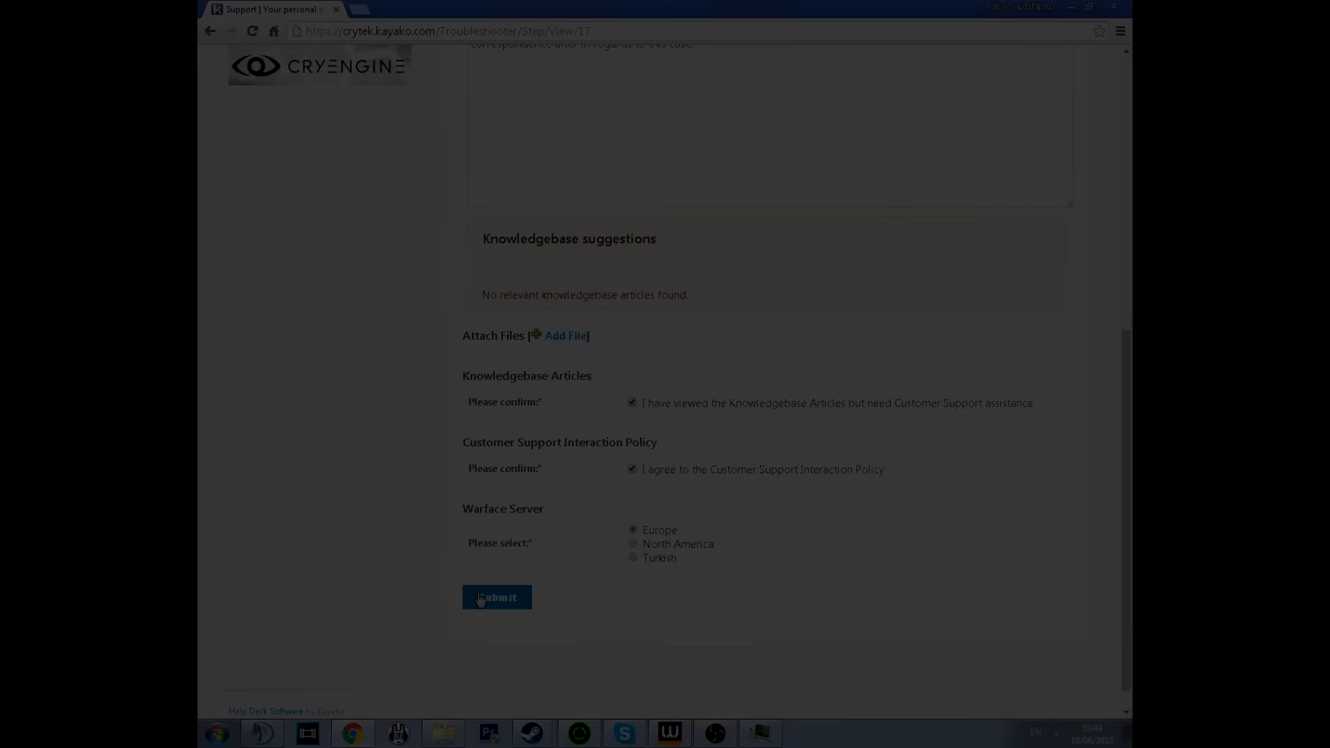